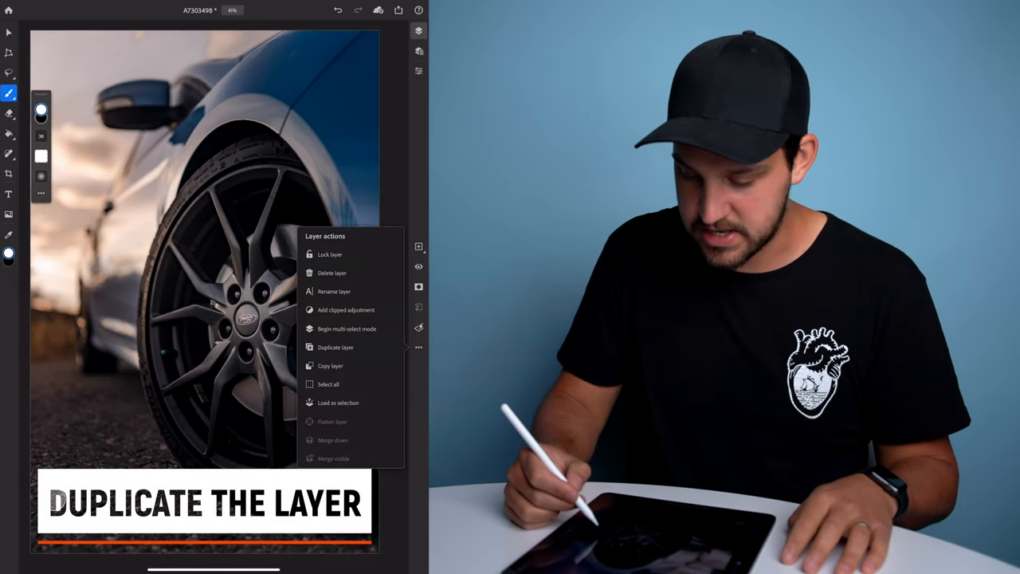
Duplicate the wheel photo layer via the Layer actions menu.
click(335, 347)
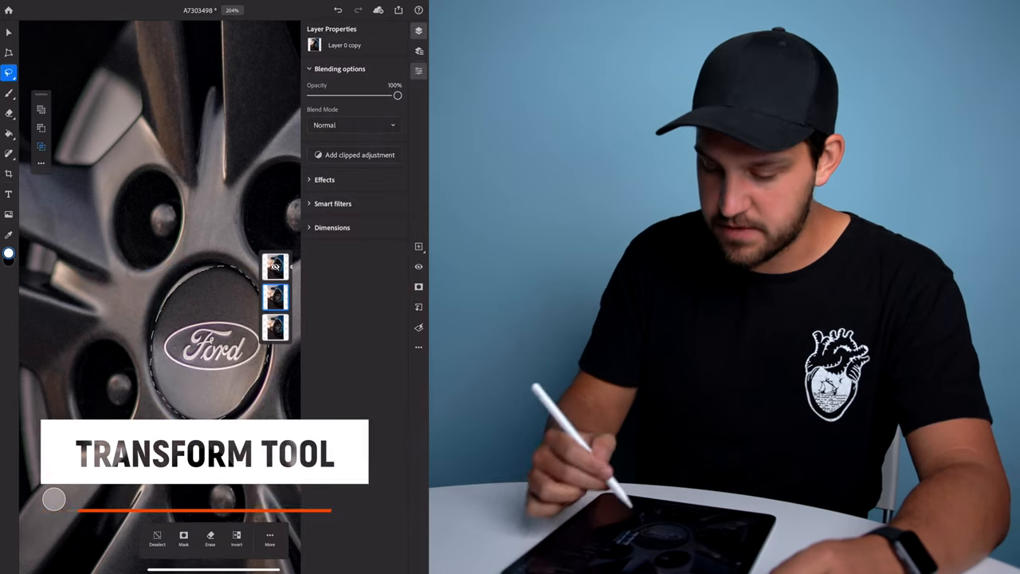
Lower Layer 0 copy's opacity so the original wheel shows through.
drag(398, 95, 384, 95)
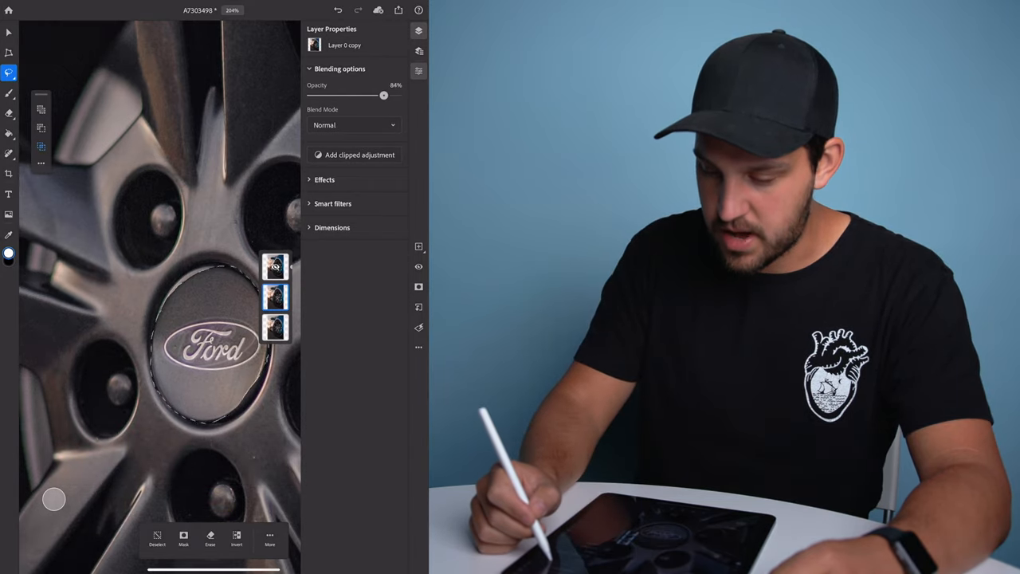
drag(384, 95, 356, 94)
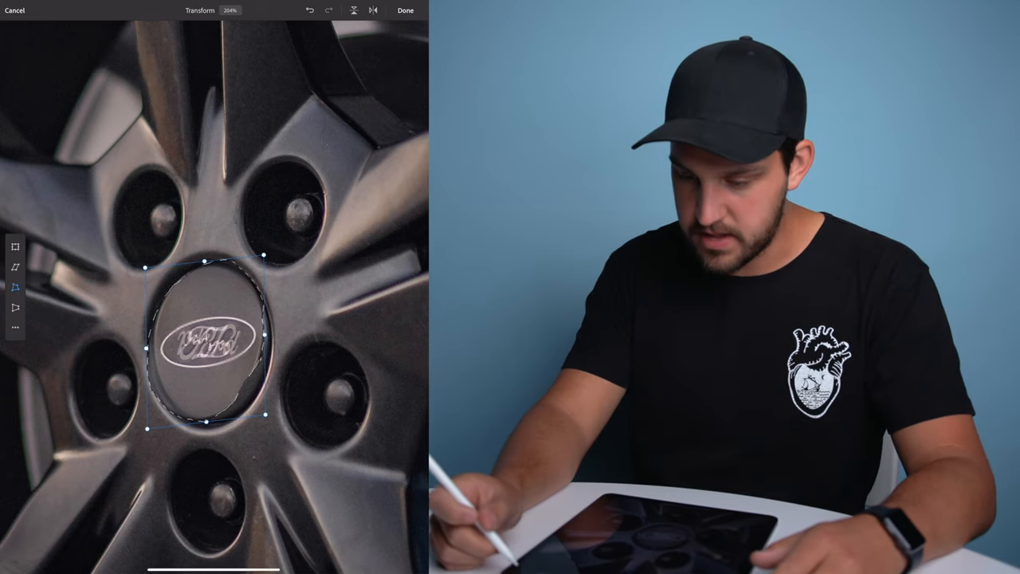
Commit the emblem rotation and sweep the copy layer's opacity to check alignment against the original.
click(405, 10)
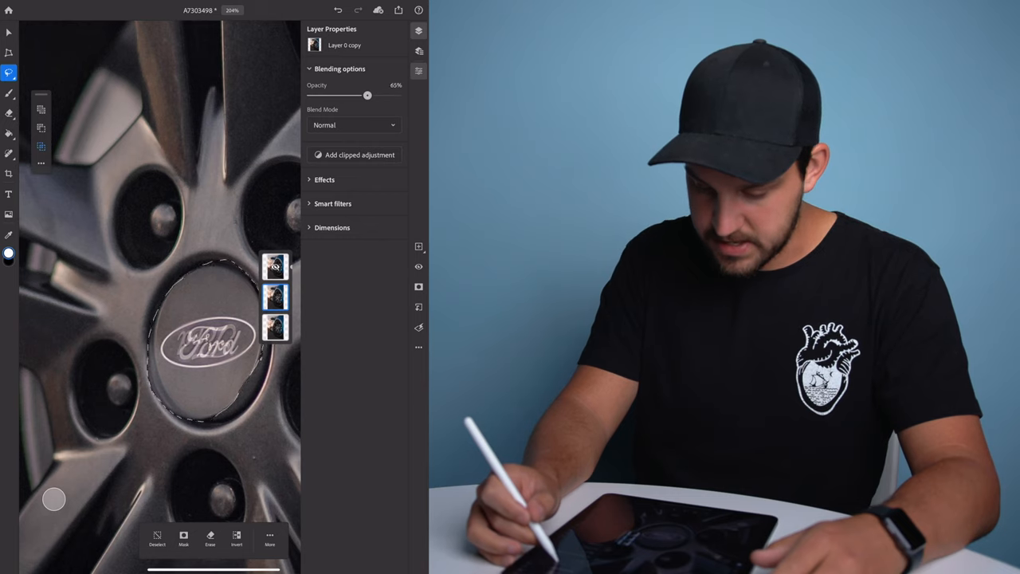
drag(368, 94, 389, 95)
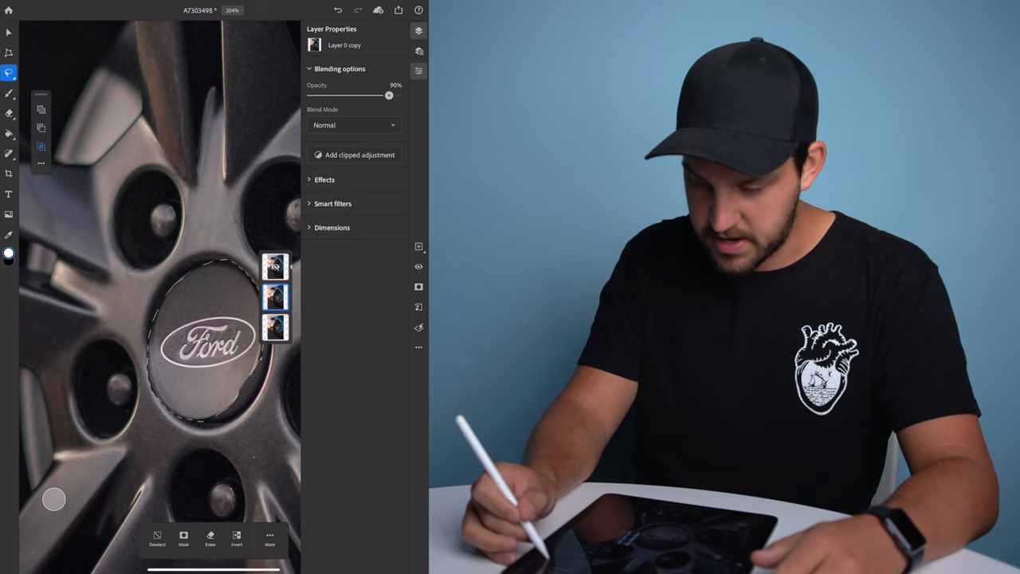
drag(389, 95, 365, 95)
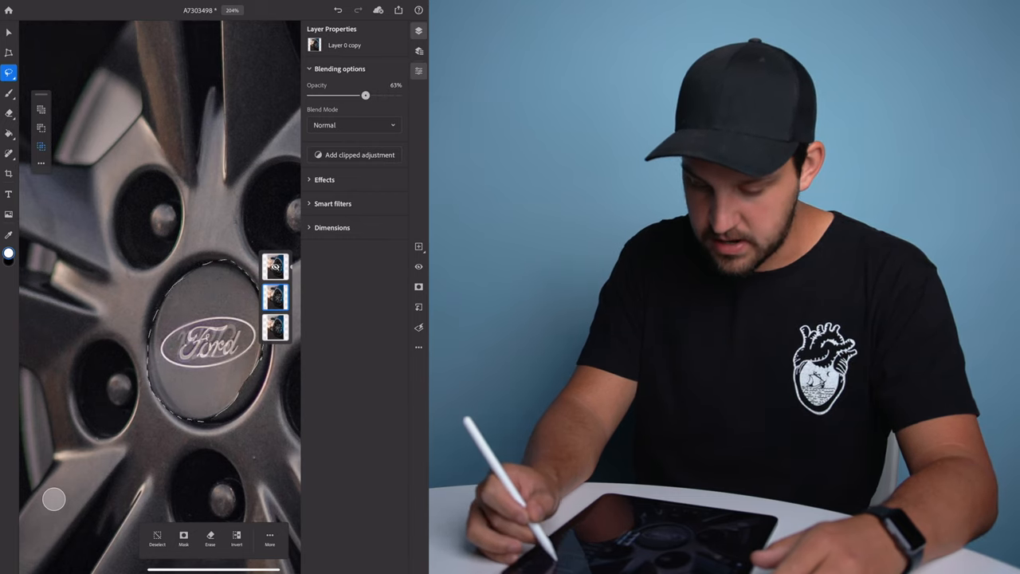
drag(366, 95, 397, 95)
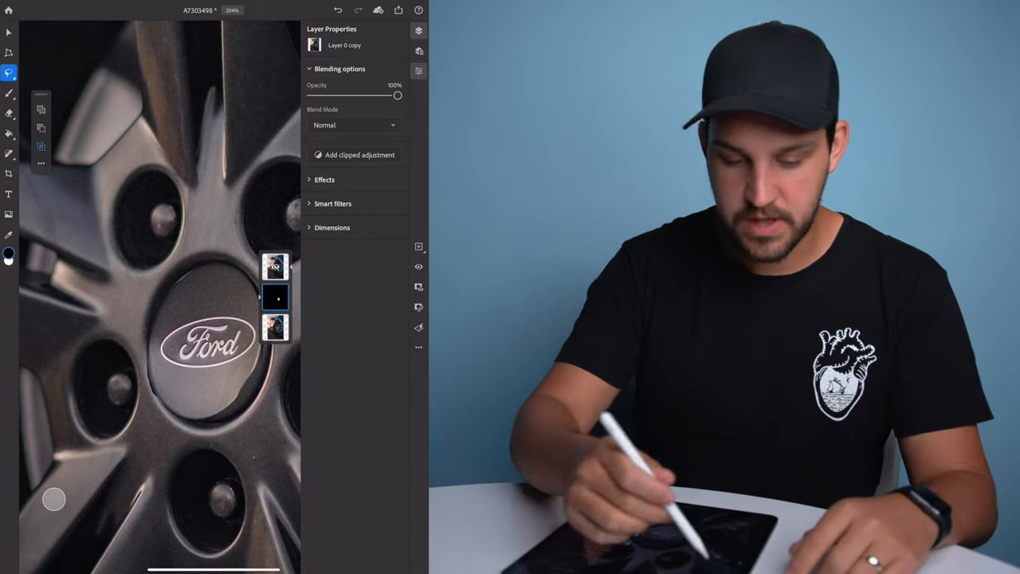
Select the Brush tool to paint on the copy layer's black mask.
click(8, 94)
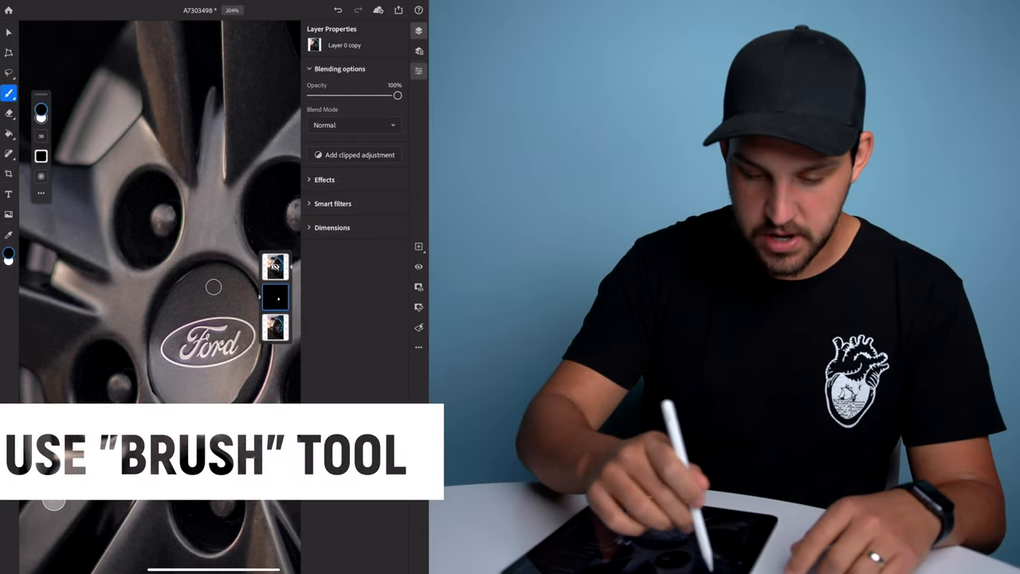